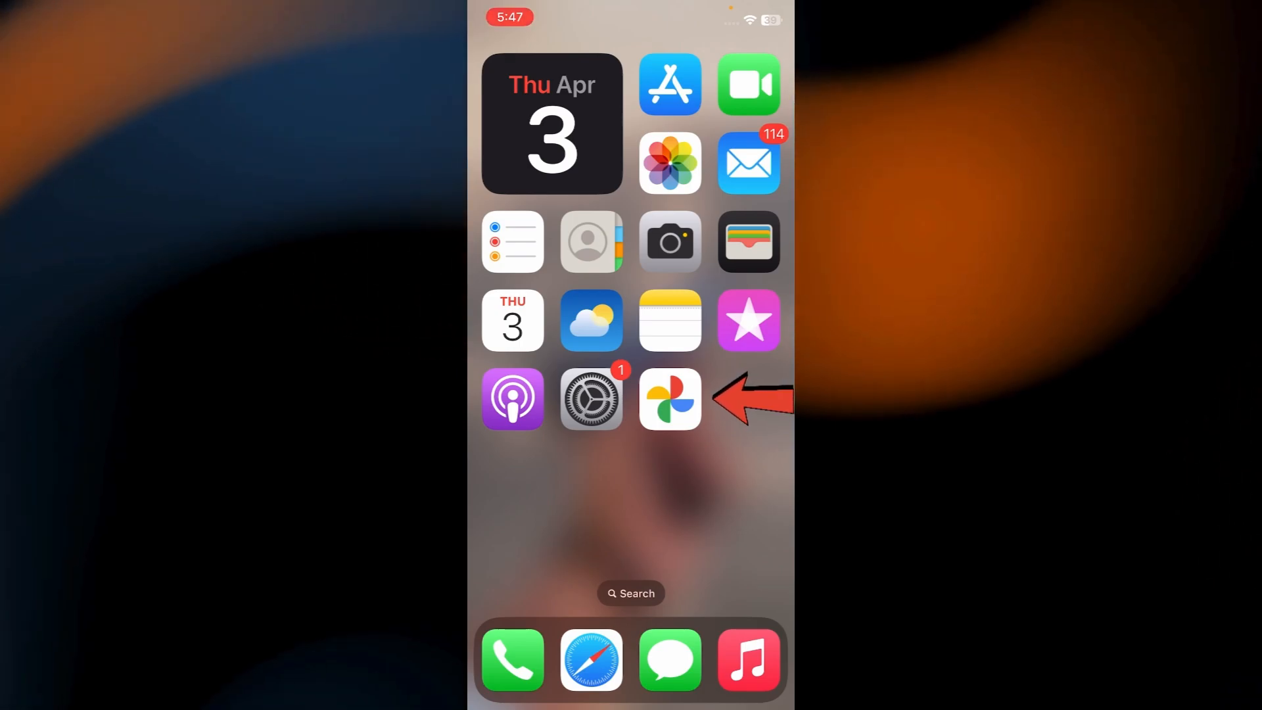
Launch Google Photos from the iOS Home Screen to show the photo library
left_click(670, 399)
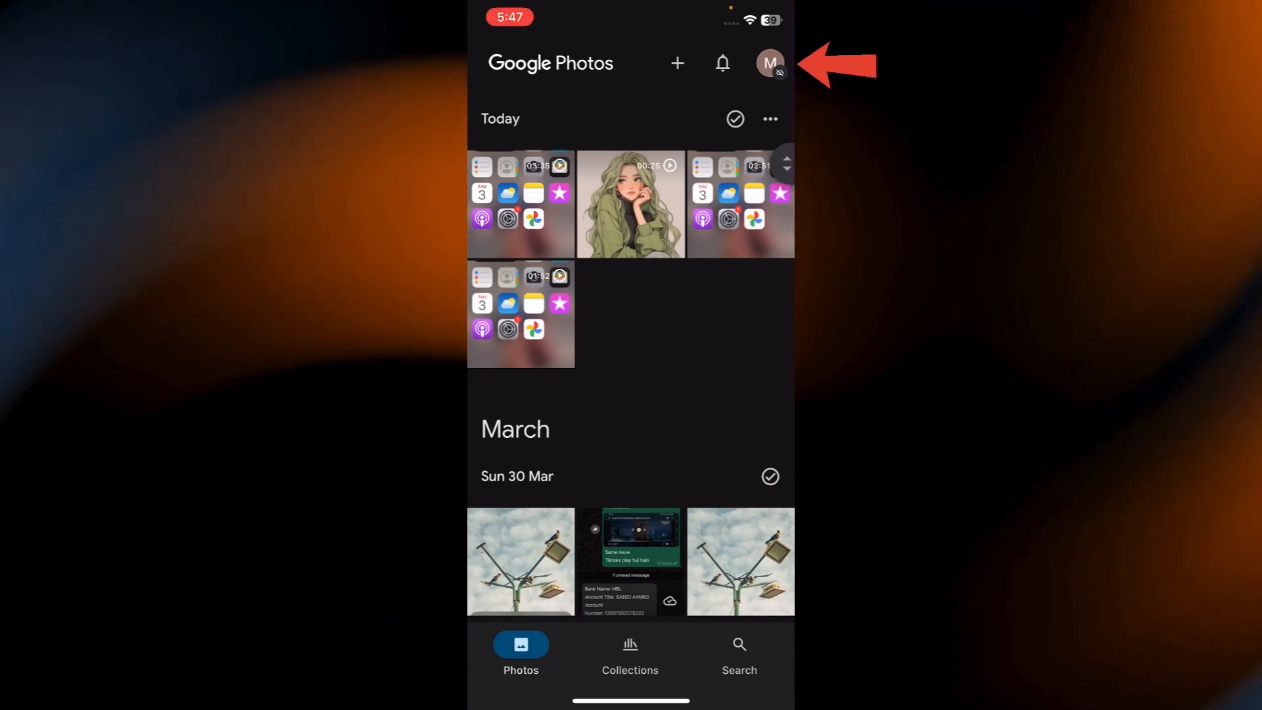
Switch on photo and video backup from the account menu's Backup settings
left_click(768, 63)
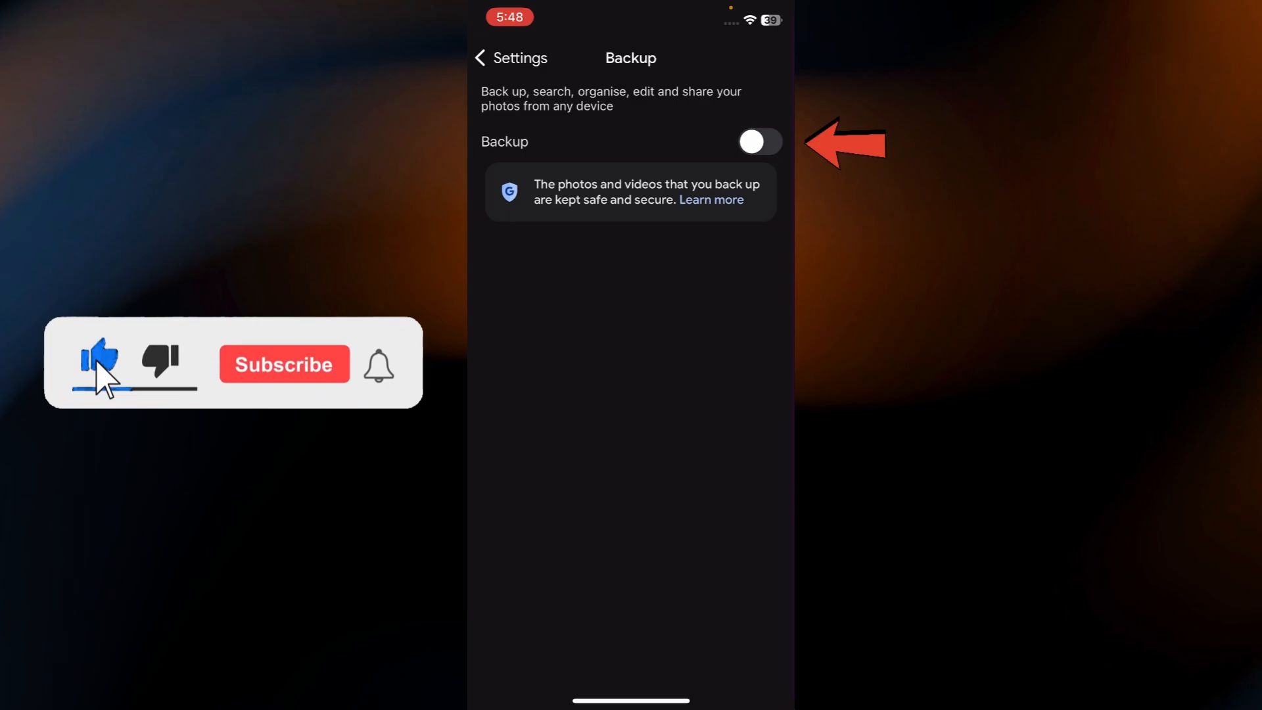
left_click(757, 142)
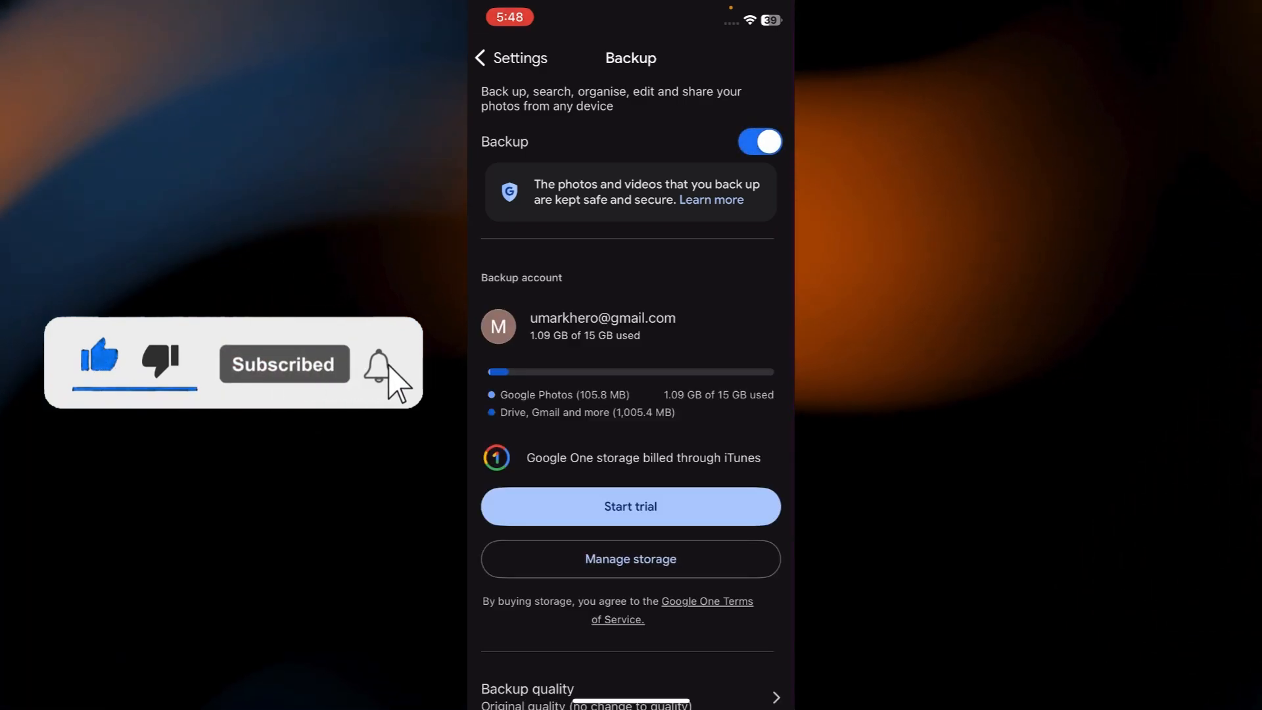
Enable 'Use mobile data to back up videos', leaving photo backups over mobile data off
scroll("down", 3)
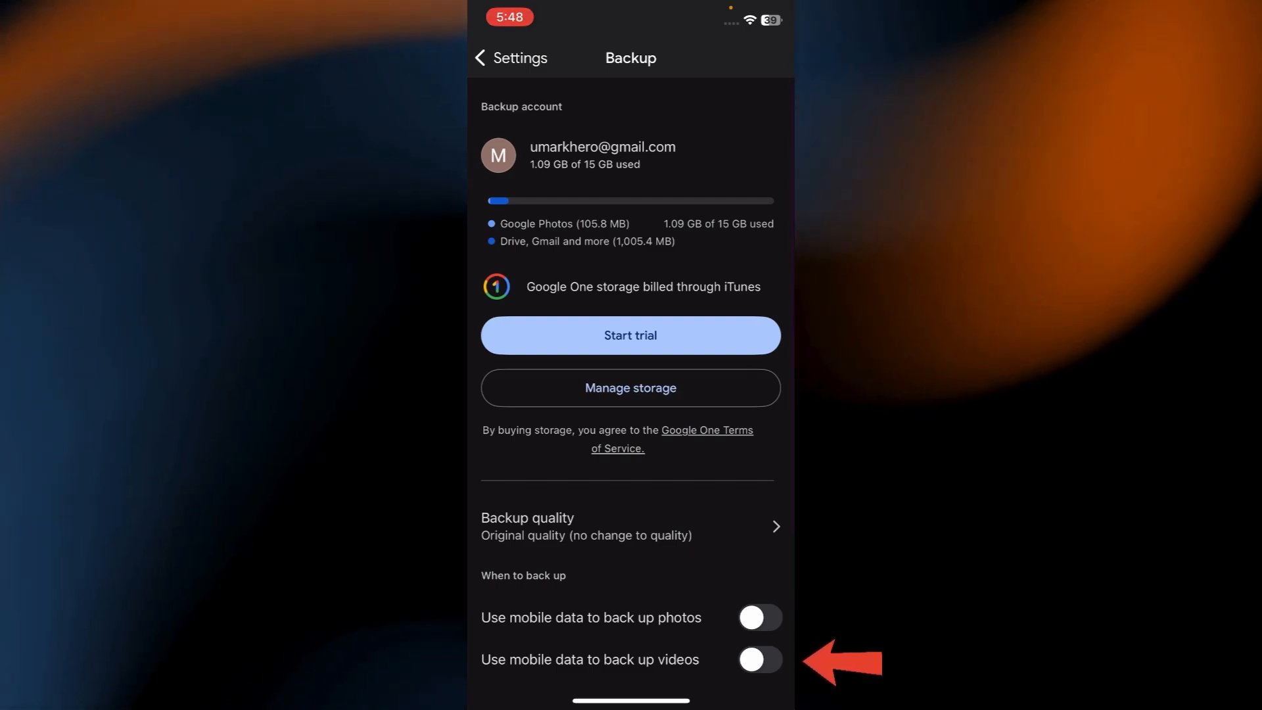
left_click(759, 659)
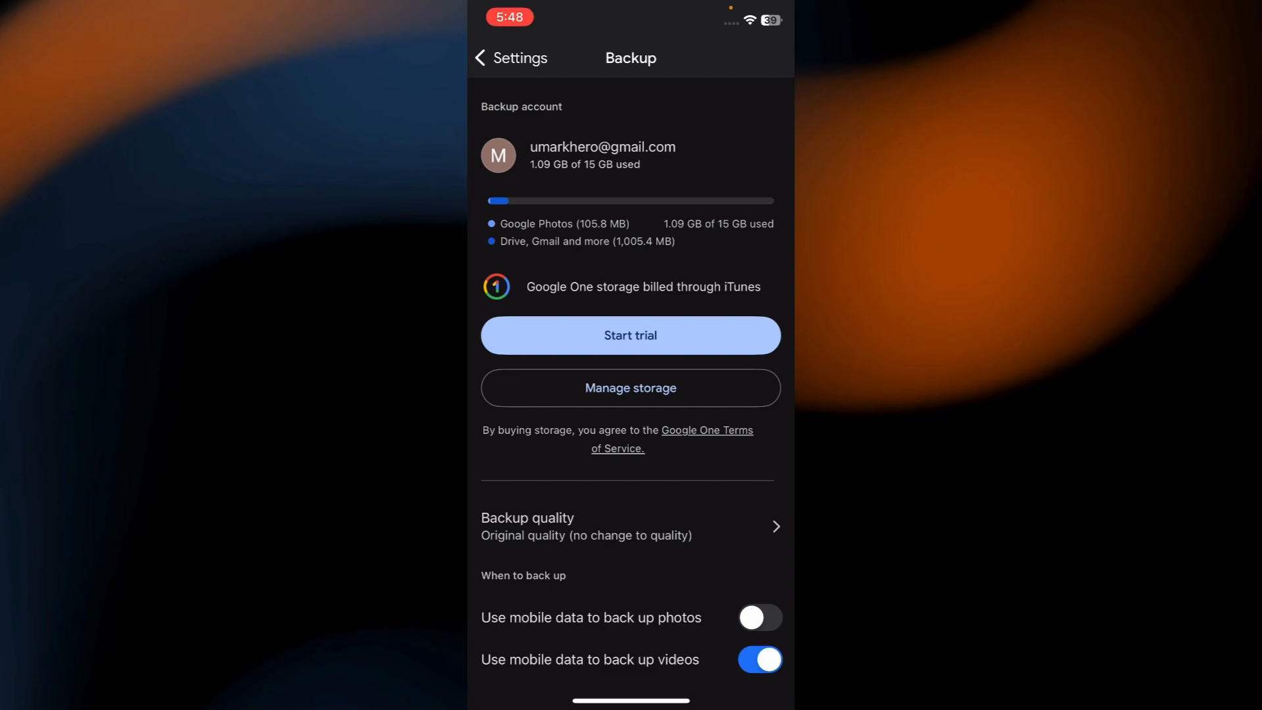
Return to the main photo grid with backup now in progress
scroll("down", 3)
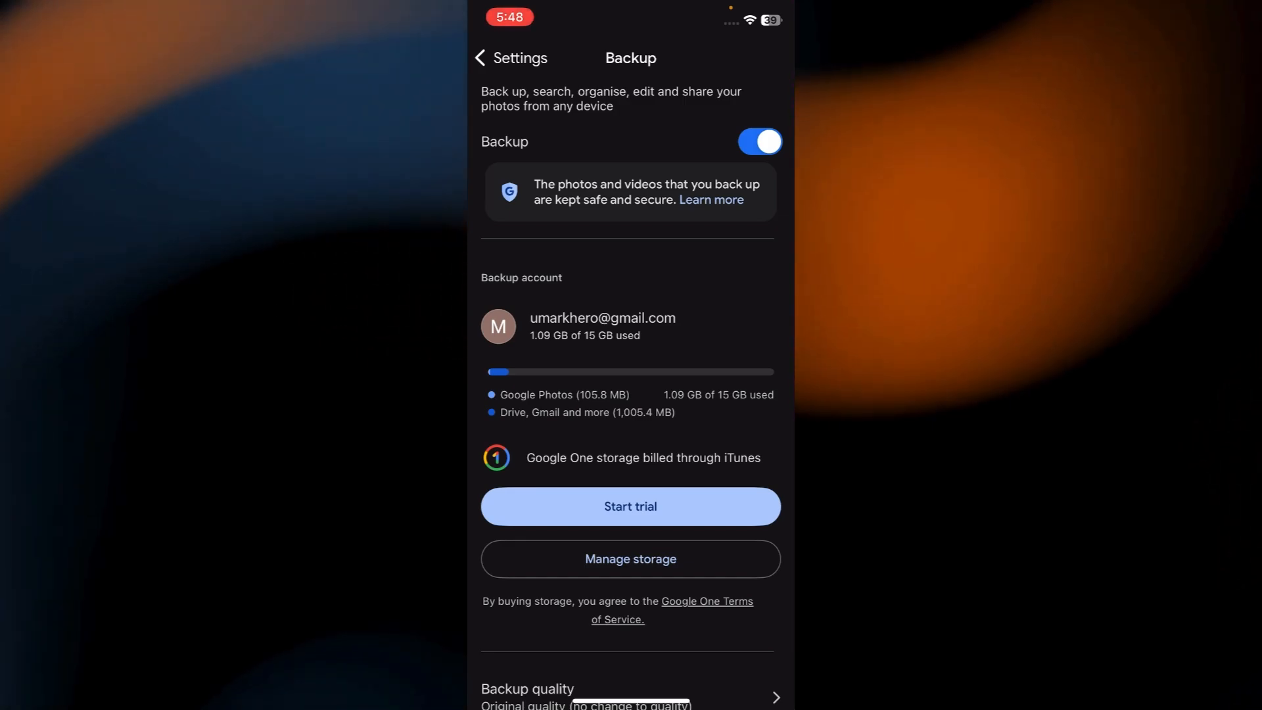
left_click(478, 58)
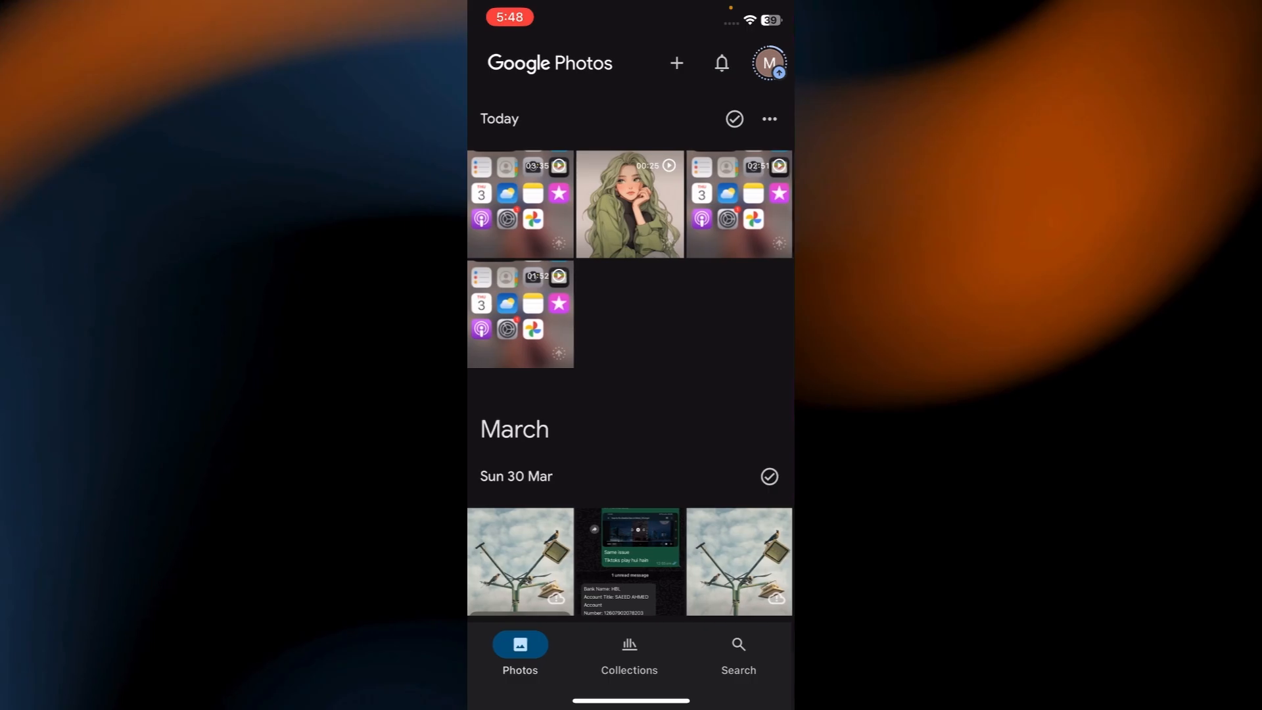